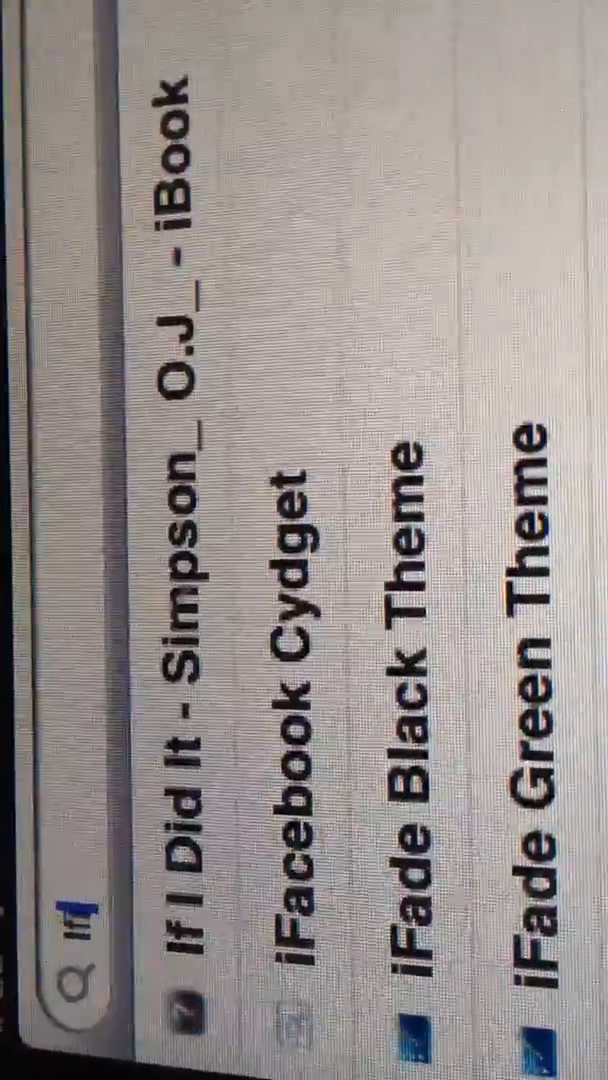
- Search Cydia for the iFile package
{"action": "type", "text": "File"}
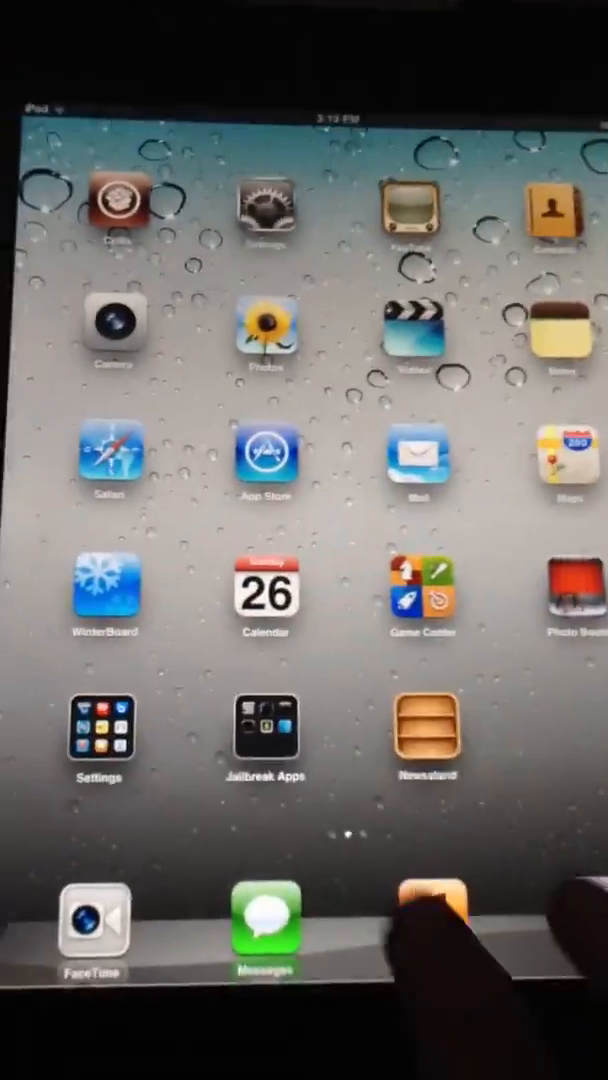
- Launch iFile from the Jailbreak Apps folder on the home screen
{"action": "left_click", "coordinate": [264, 740]}
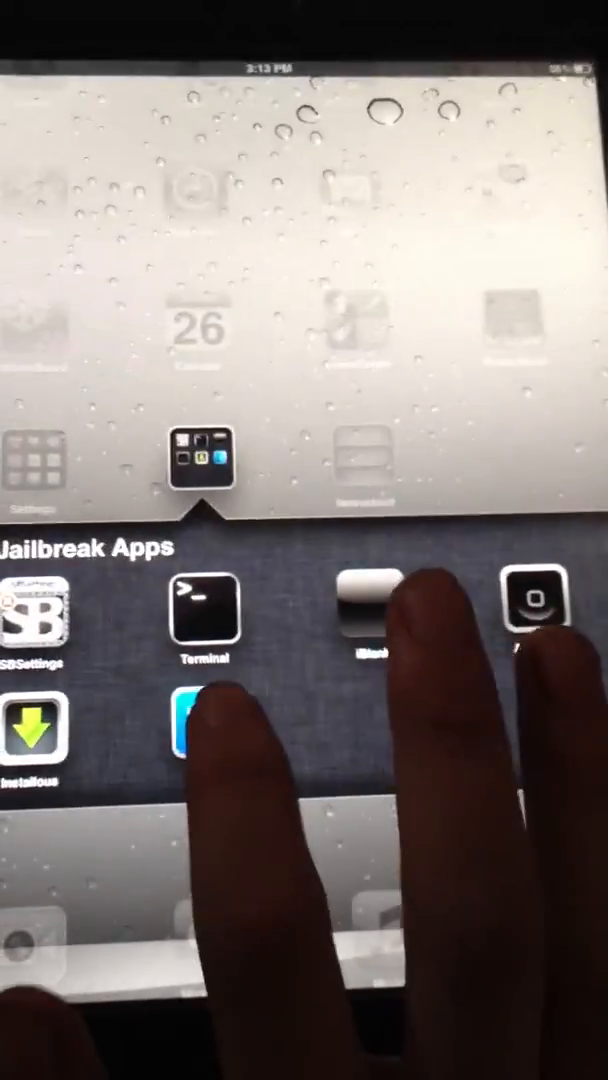
{"action": "left_click", "coordinate": [204, 744]}
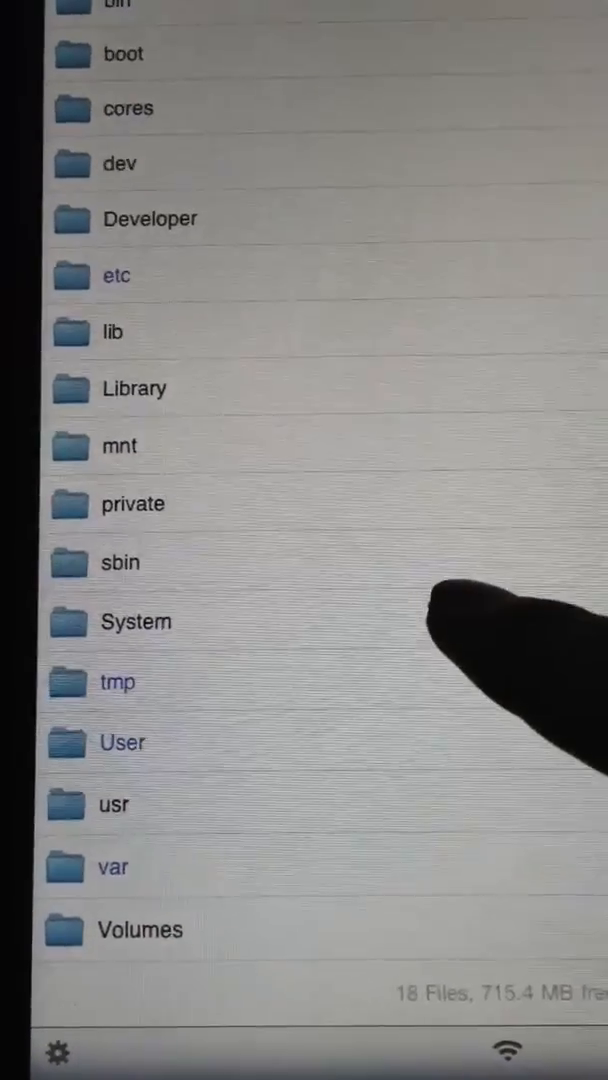
- Browse from the System folder down toward SpringBoard.app's English.lproj
{"action": "left_click", "coordinate": [136, 620]}
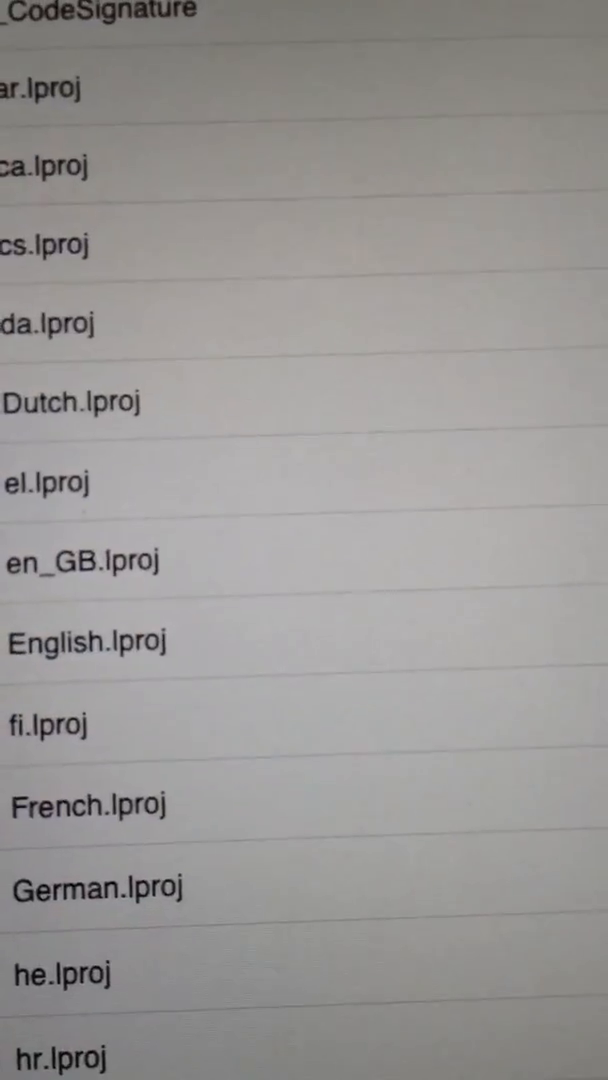
{"action": "scroll", "scroll_direction": "down", "scroll_amount": 3}
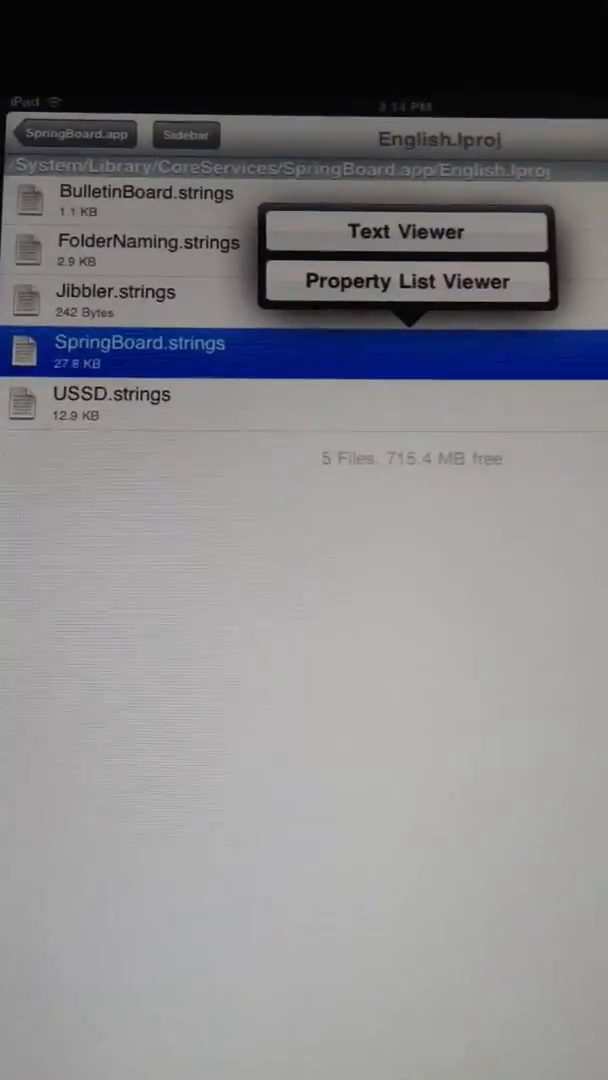
{"action": "left_click", "coordinate": [406, 232]}
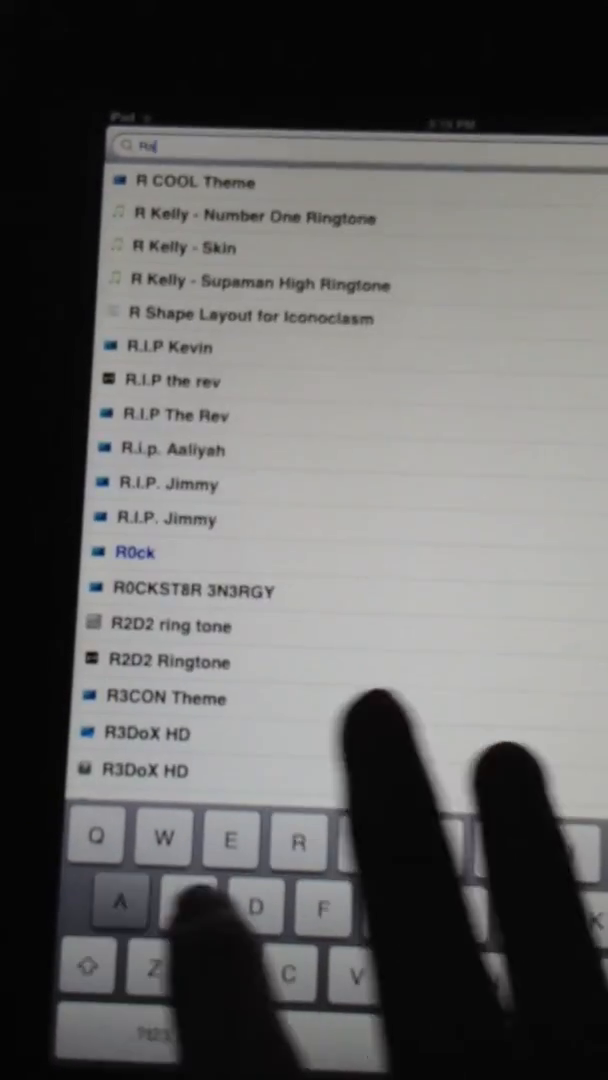
- Search Cydia for 'Rainbow', then show WinterBoard's theme list with Rainbow Color Slider Text
{"action": "type", "text": "ainbow"}
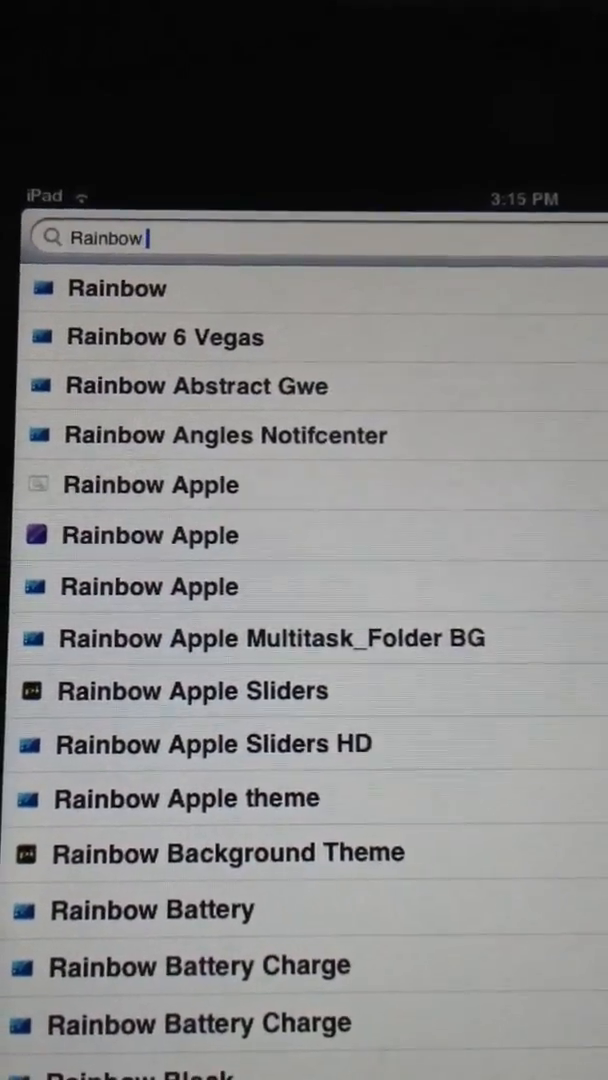
{"action": "type", "text": "co"}
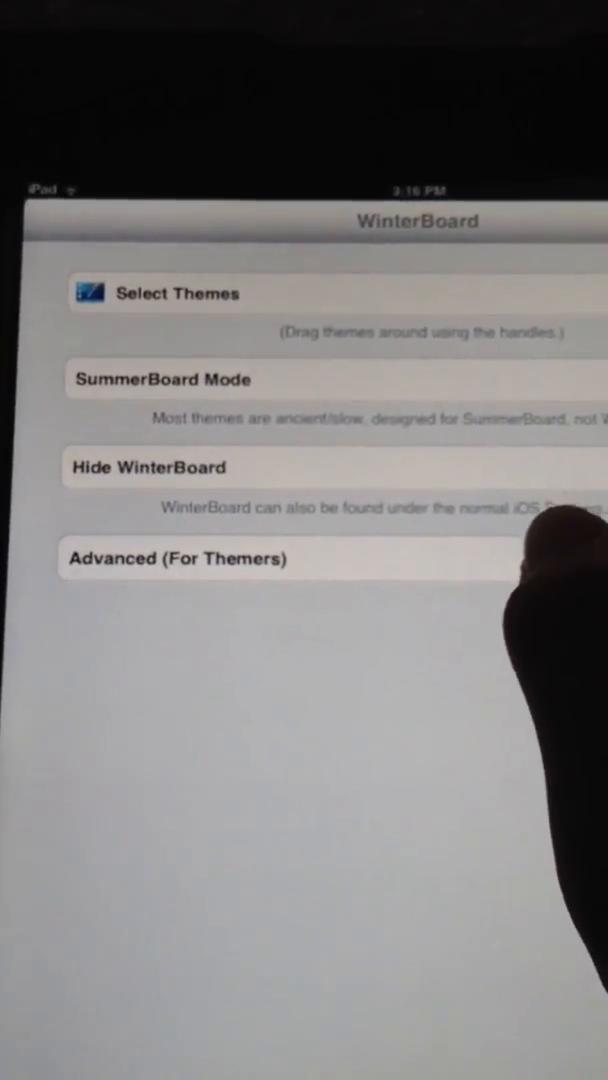
{"action": "left_click", "coordinate": [176, 292]}
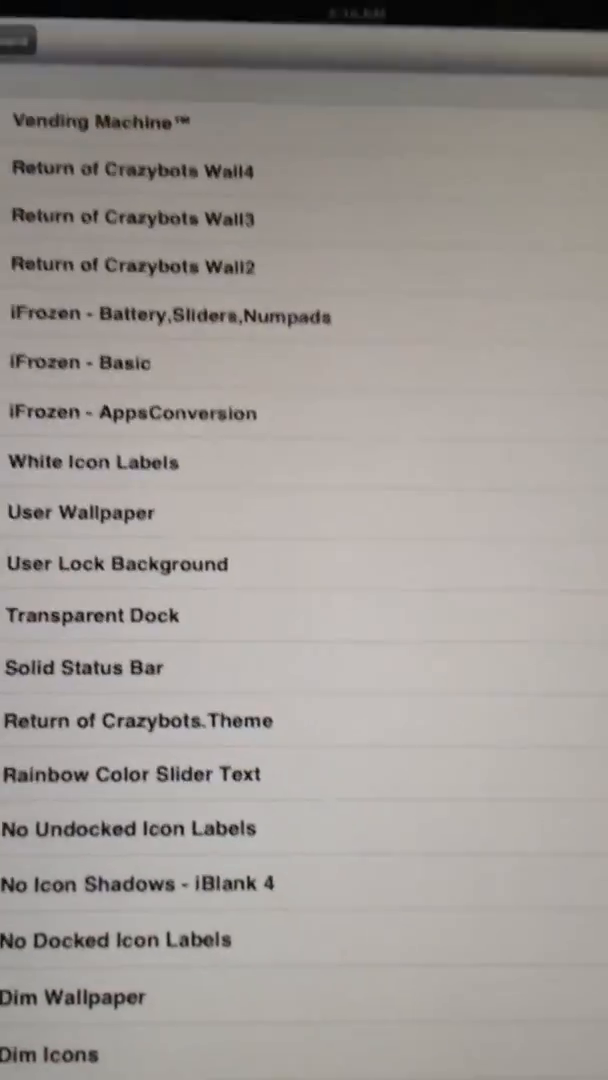